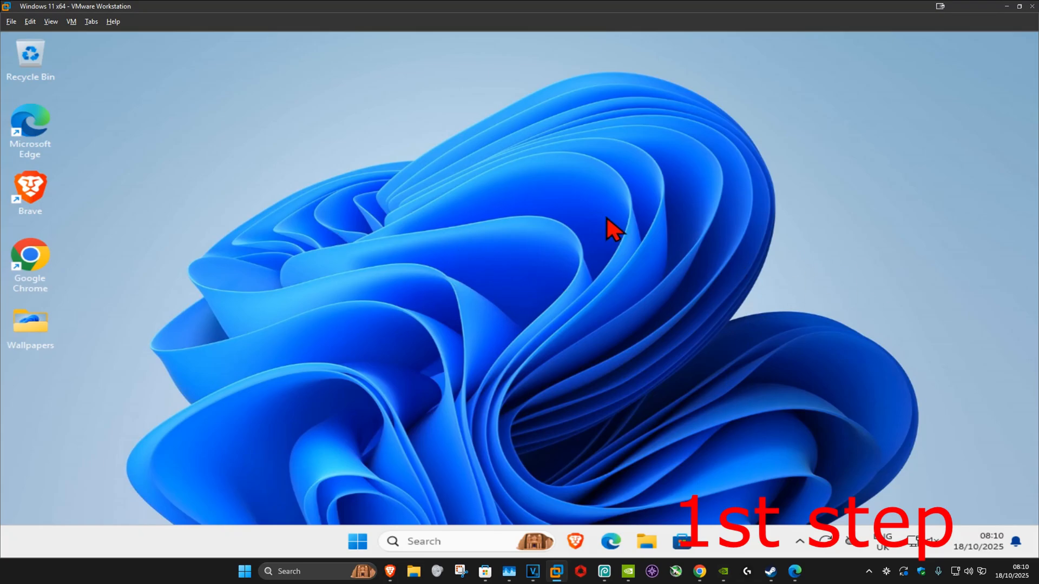
Search 'reset', open Recovery settings, and choose Restart now for Advanced startup.
{"action": "type", "text": "reset this pc"}
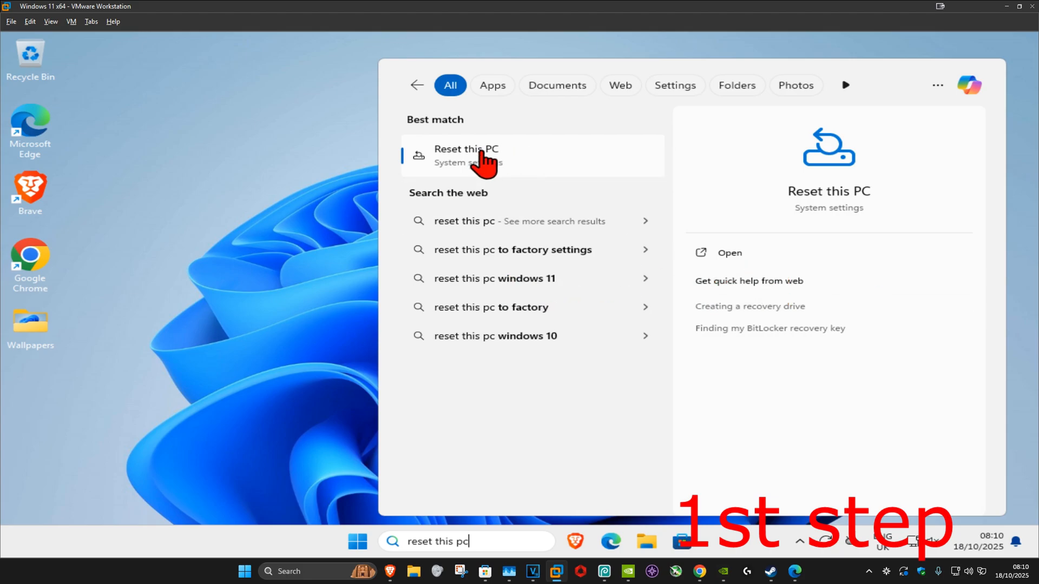
{"action": "left_click", "coordinate": [466, 155]}
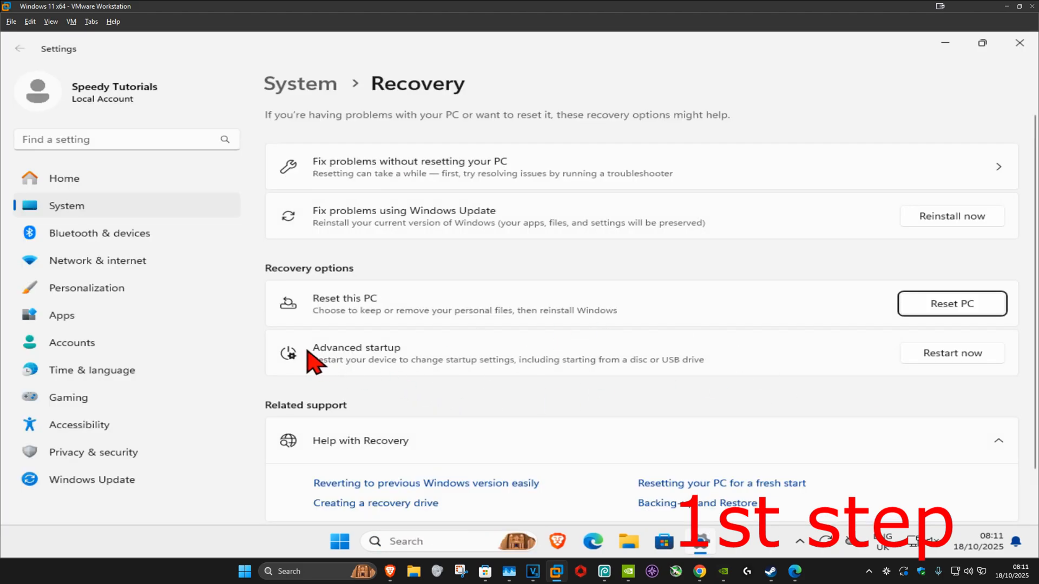
{"action": "mouse_move", "coordinate": [1008, 386]}
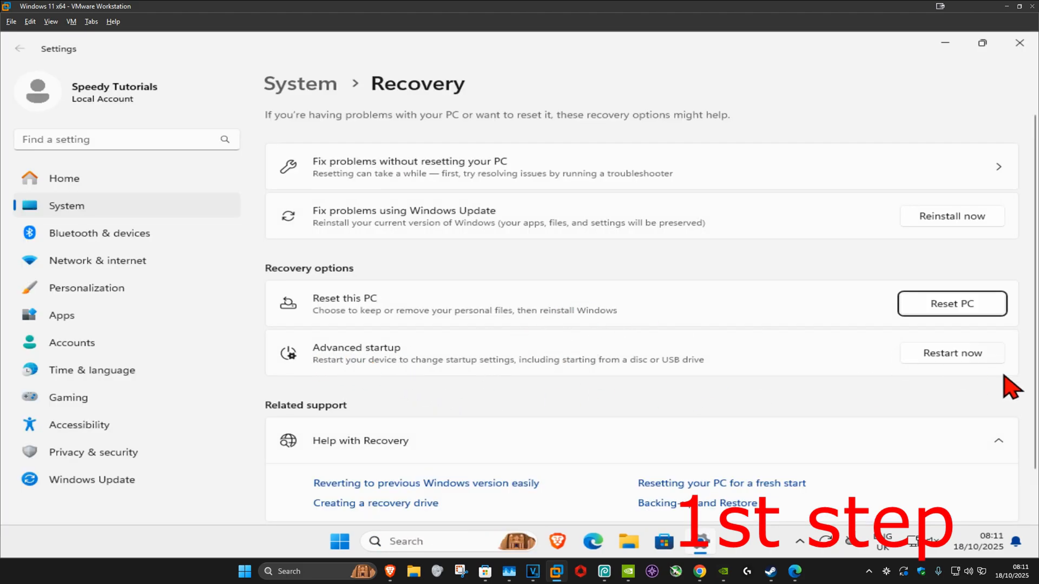
{"action": "left_click", "coordinate": [950, 352]}
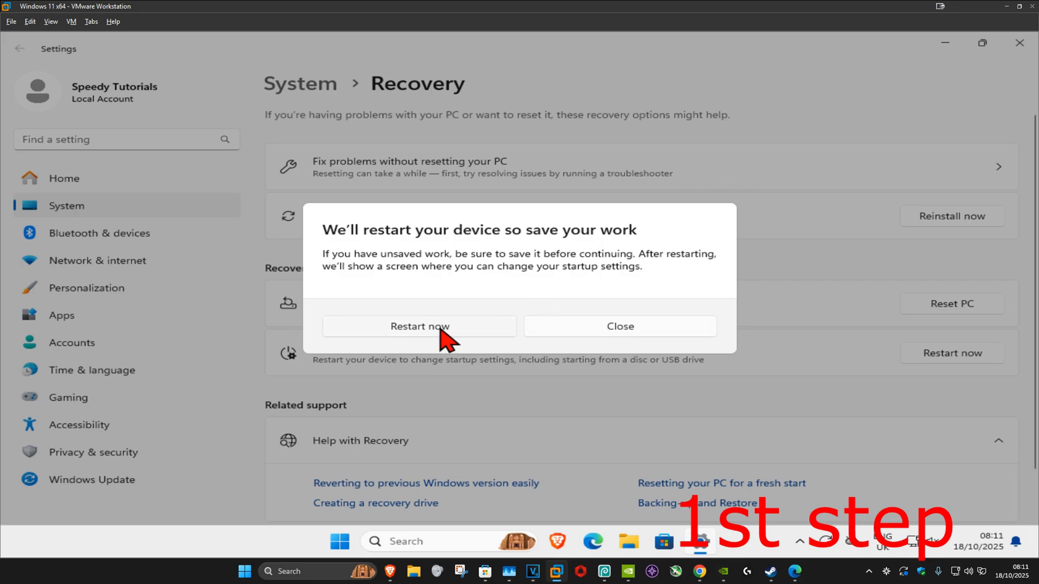
Confirm the restart, then go through Troubleshoot to restart into UEFI Firmware Settings.
{"action": "left_click", "coordinate": [419, 326]}
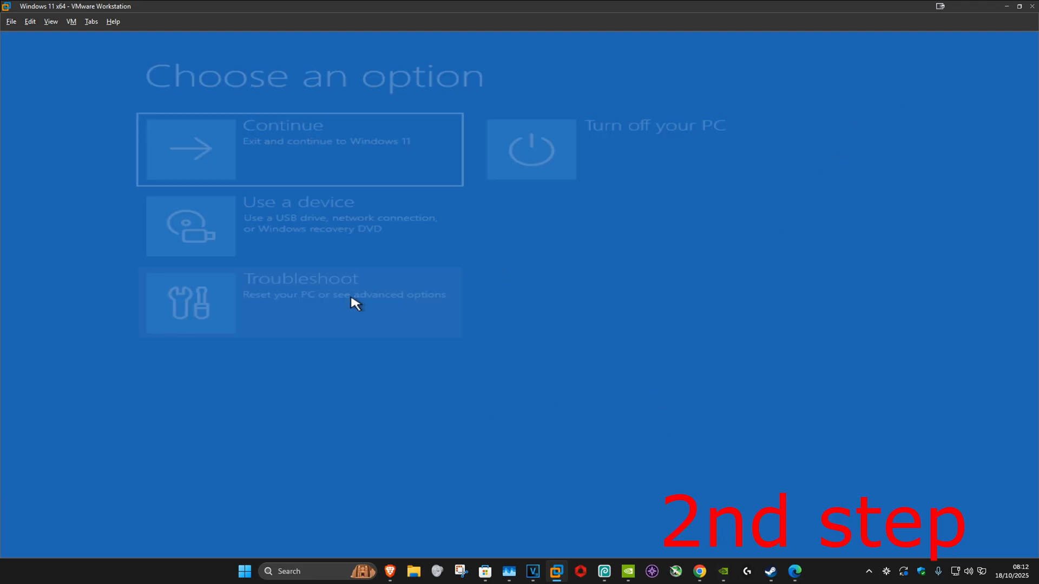
{"action": "left_click", "coordinate": [298, 301]}
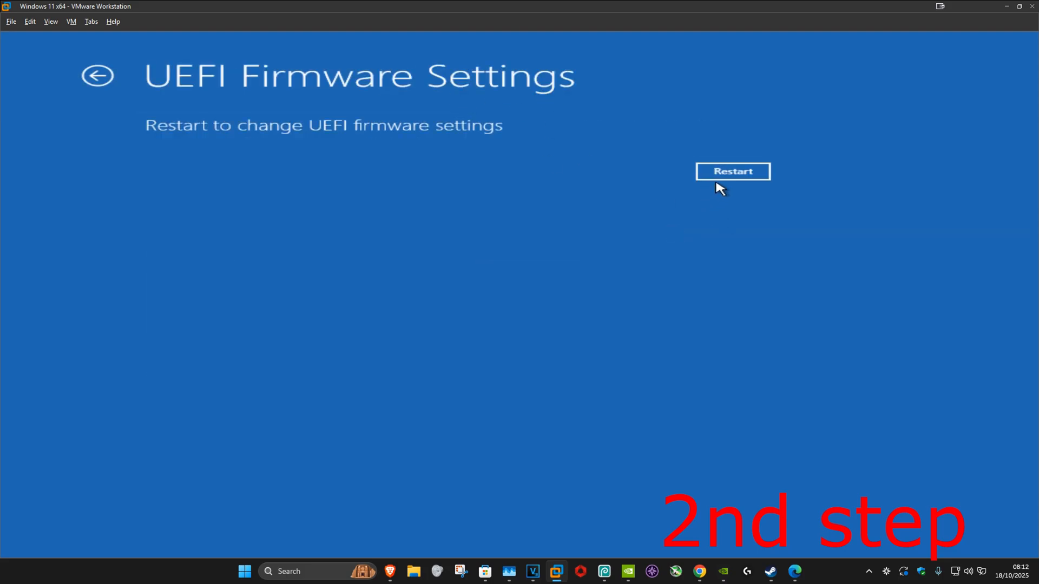
{"action": "left_click", "coordinate": [732, 171]}
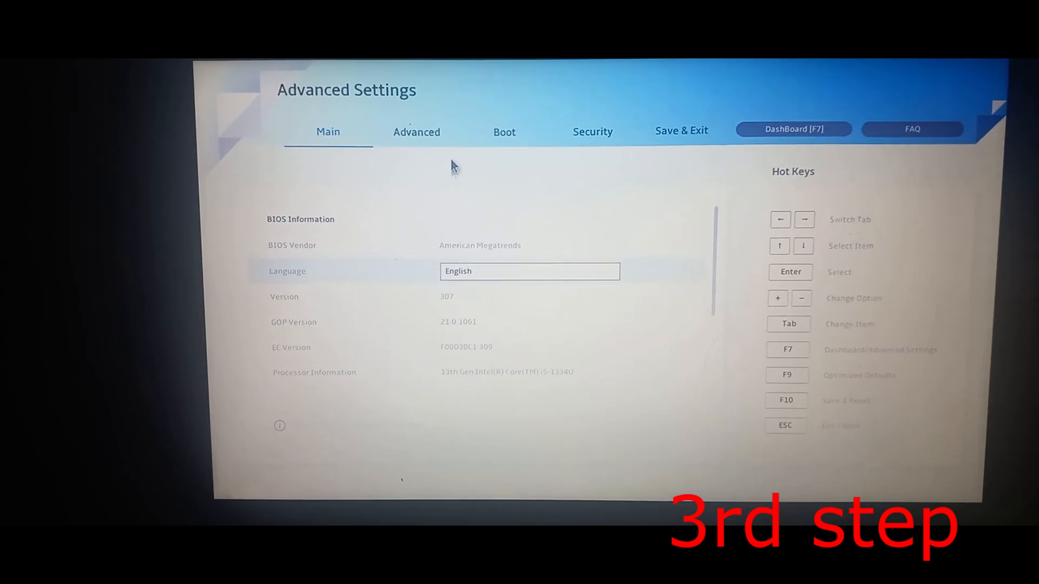
Enable VT-d on the Advanced tab, then Save Changes and Exit and confirm.
{"action": "left_click", "coordinate": [416, 132]}
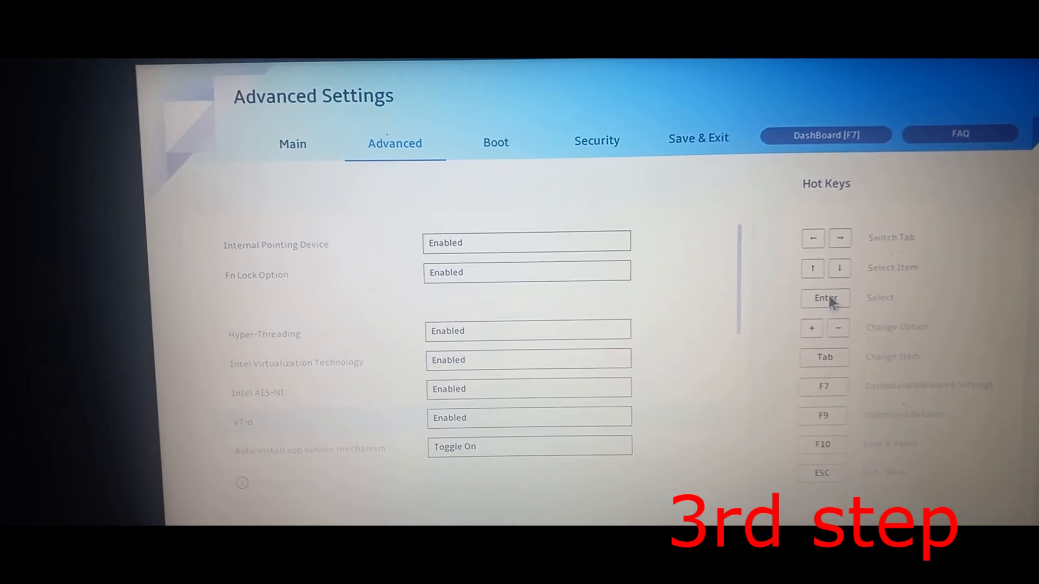
{"action": "left_click", "coordinate": [698, 138]}
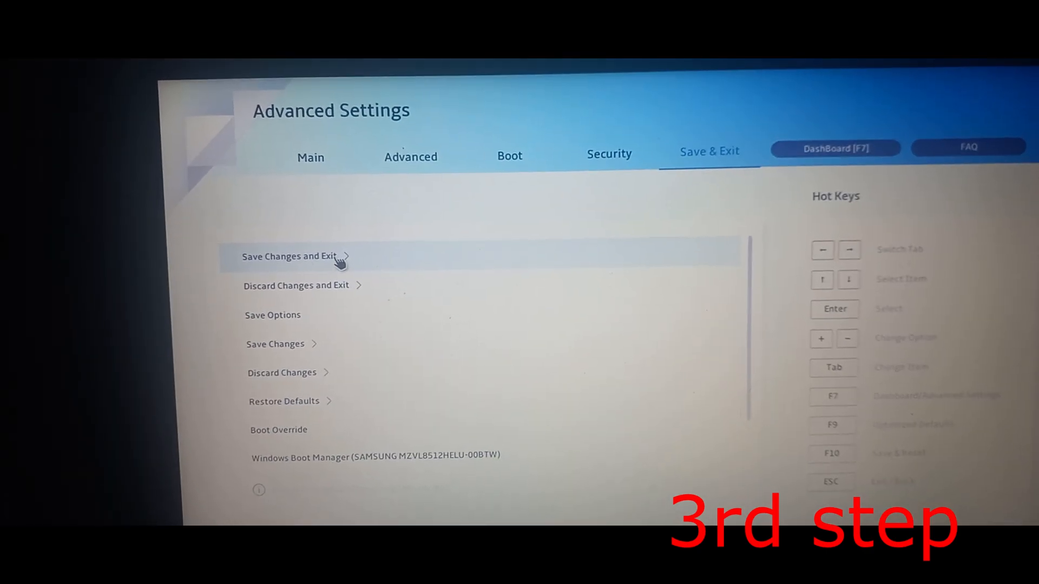
{"action": "left_click", "coordinate": [287, 256]}
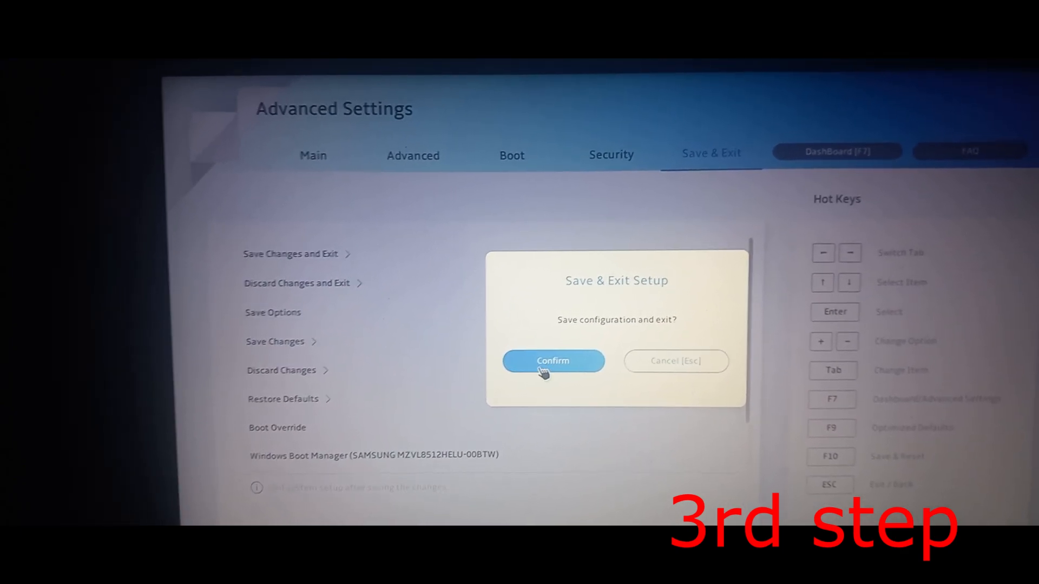
{"action": "left_click", "coordinate": [552, 360]}
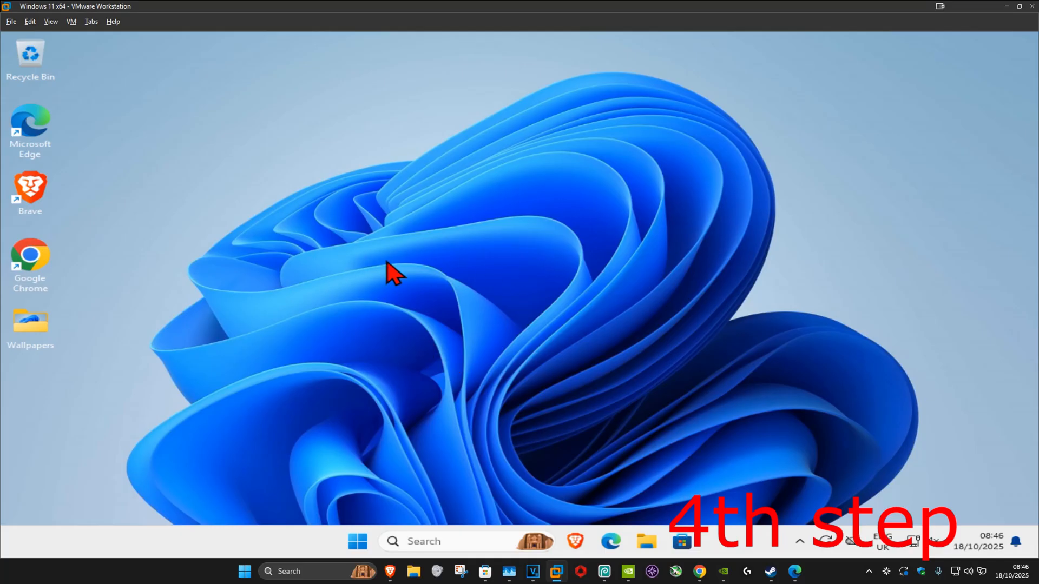
Search 'core isolation', switch Memory integrity on, approve the UAC prompt, and restart Windows.
{"action": "type", "text": "c"}
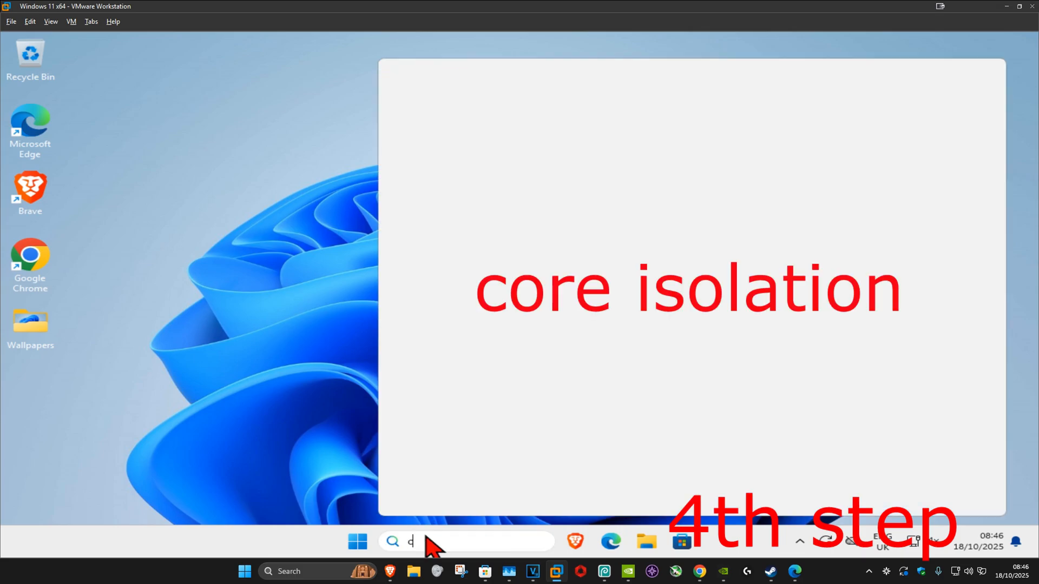
{"action": "type", "text": "ore isolation"}
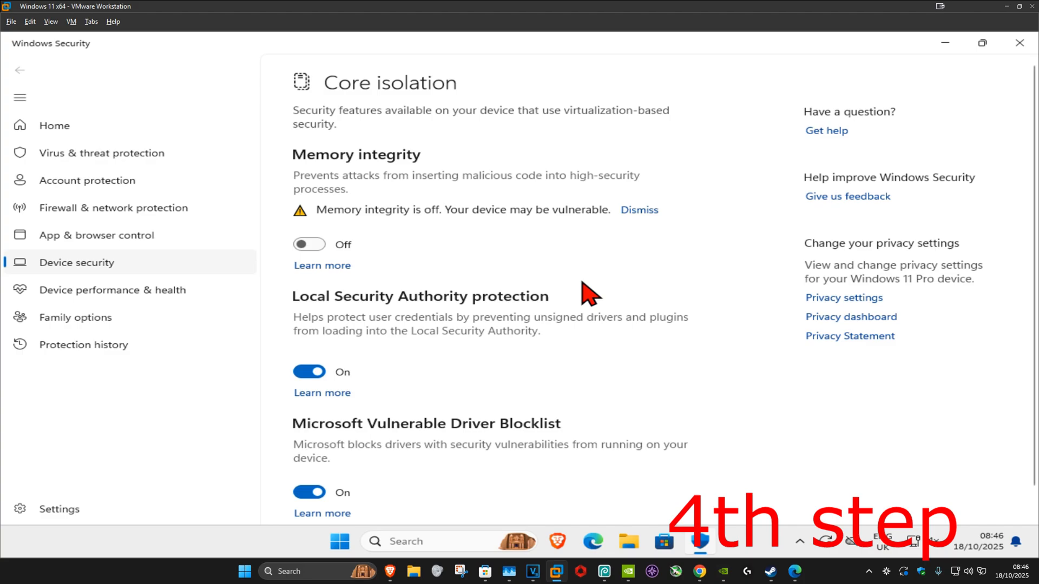
{"action": "mouse_move", "coordinate": [309, 244]}
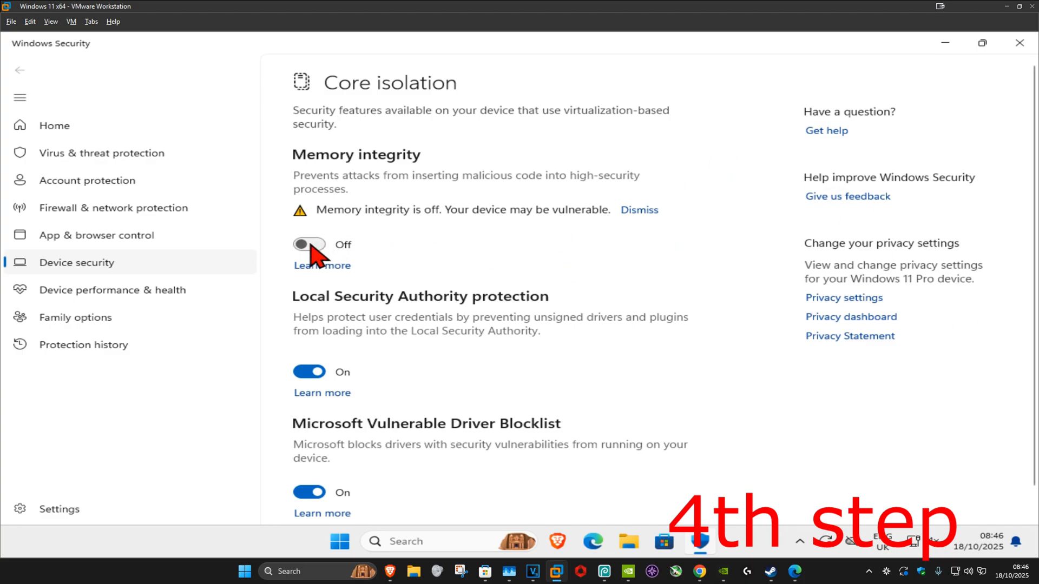
{"action": "left_click", "coordinate": [309, 244]}
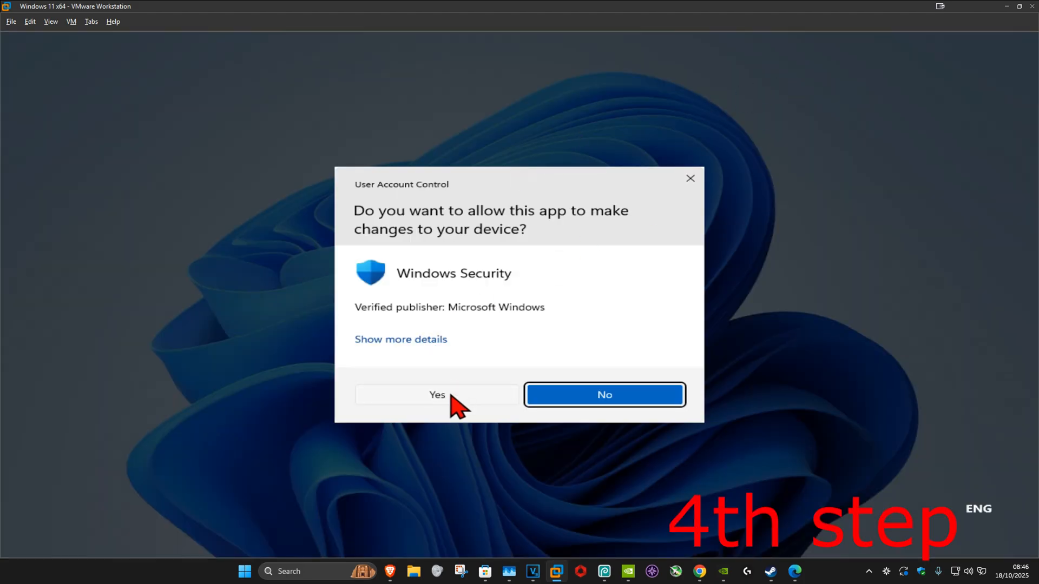
{"action": "left_click", "coordinate": [437, 395]}
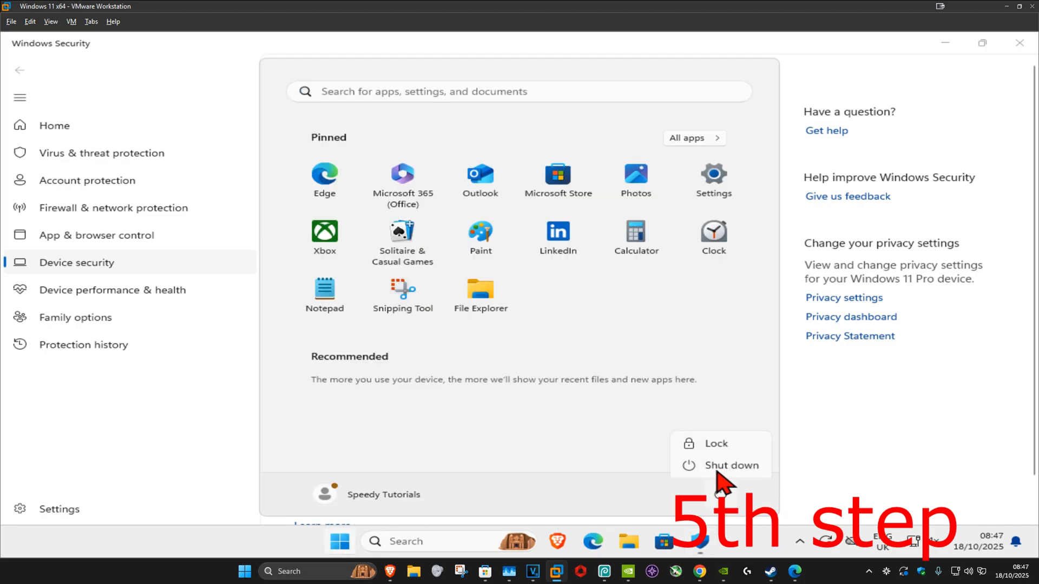
{"action": "left_click", "coordinate": [731, 465]}
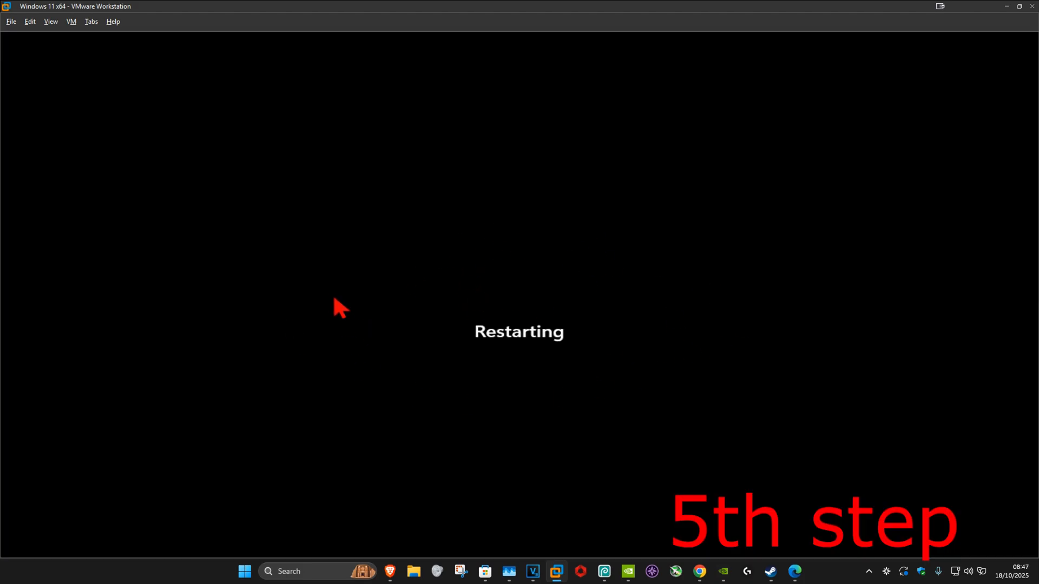